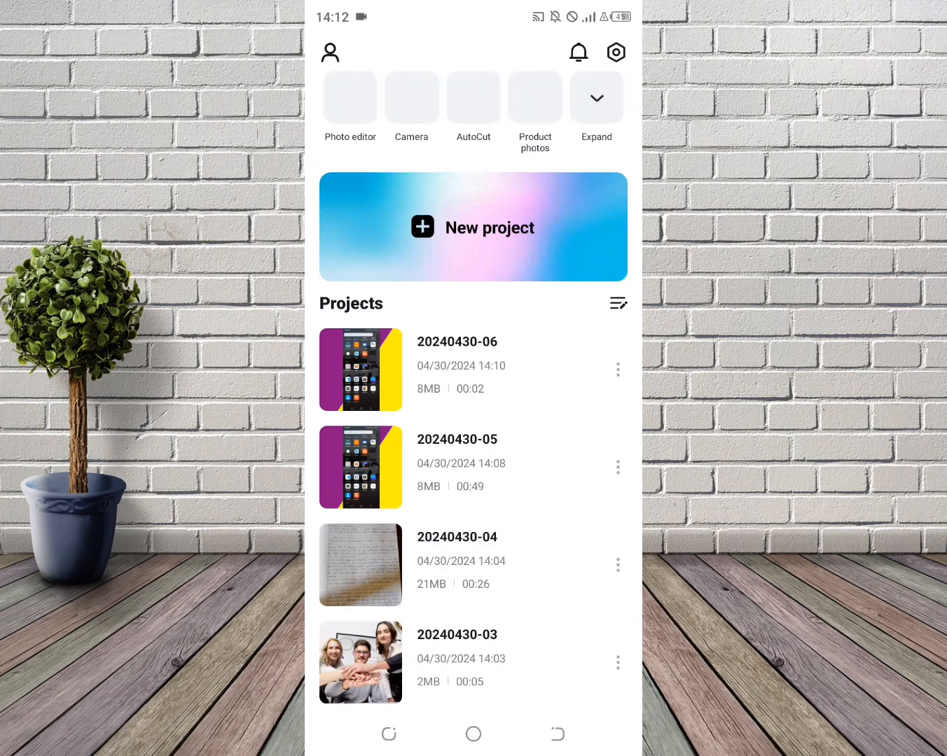
Start a new CapCut project to bring up the phone's video library.
click(472, 227)
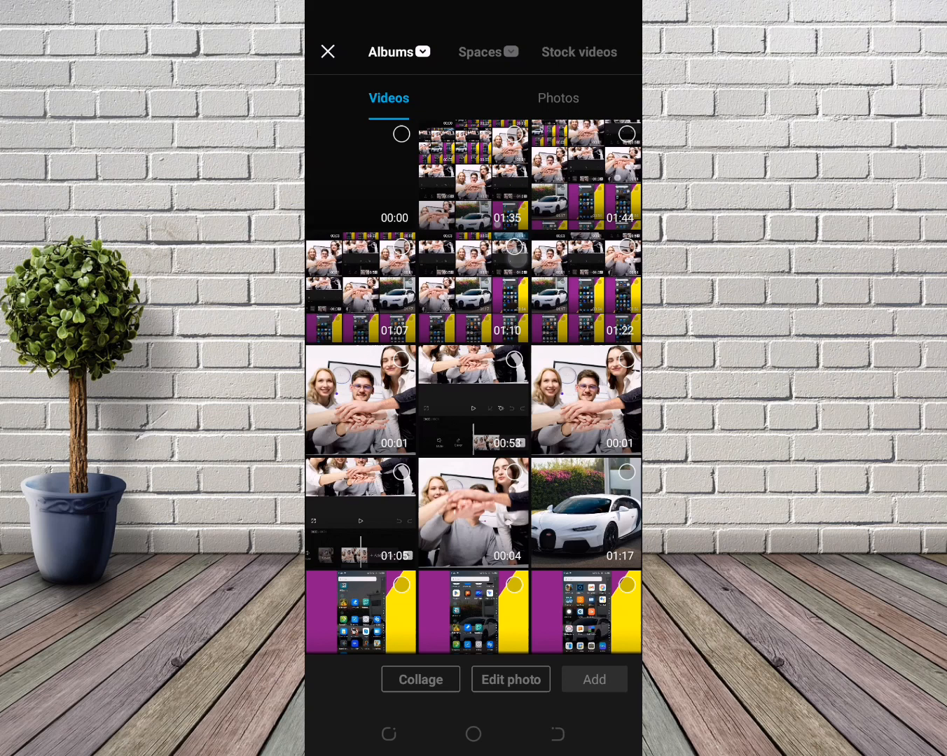
Add the 01:10 screen-recording video to the project timeline.
click(474, 255)
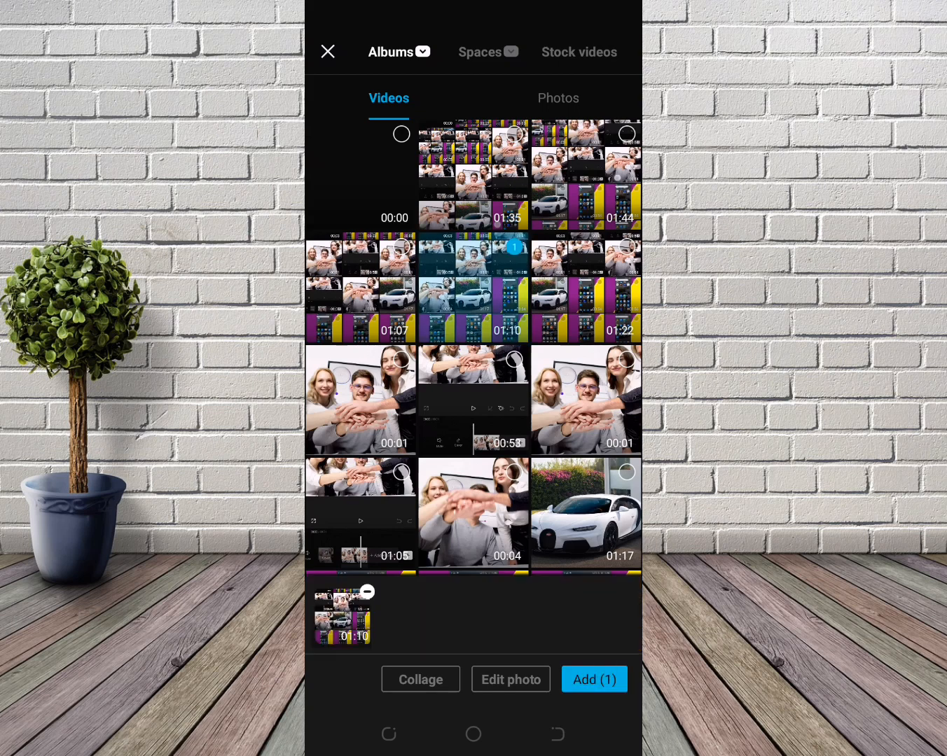
click(594, 679)
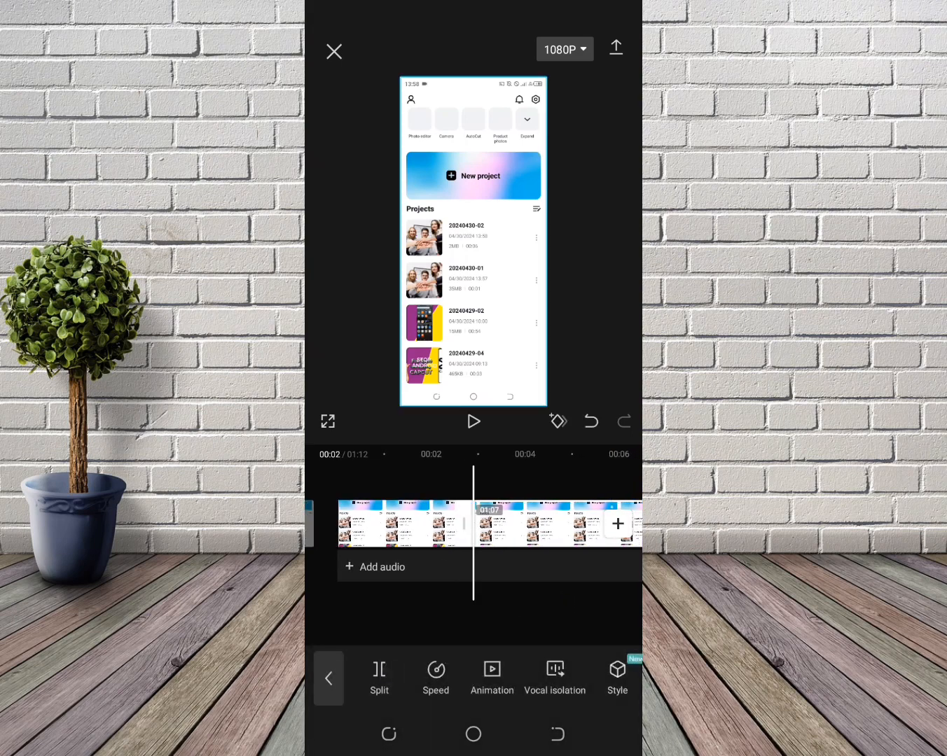
Trim the clip's end to about 2.9 seconds, making the project 00:04.
scroll(left, 3)
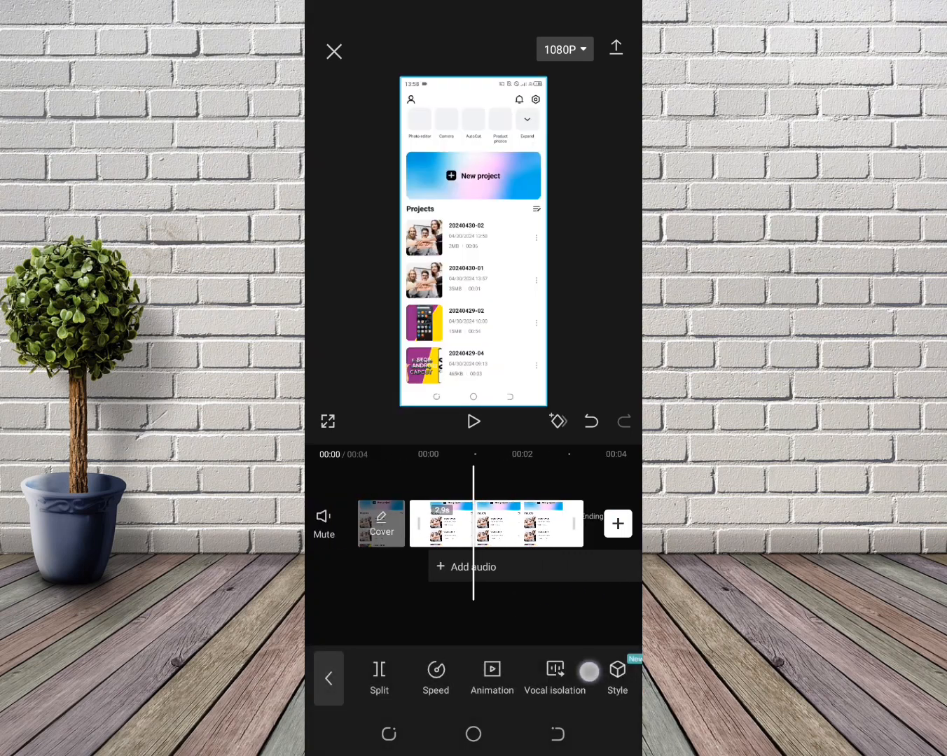
scroll(left, 3)
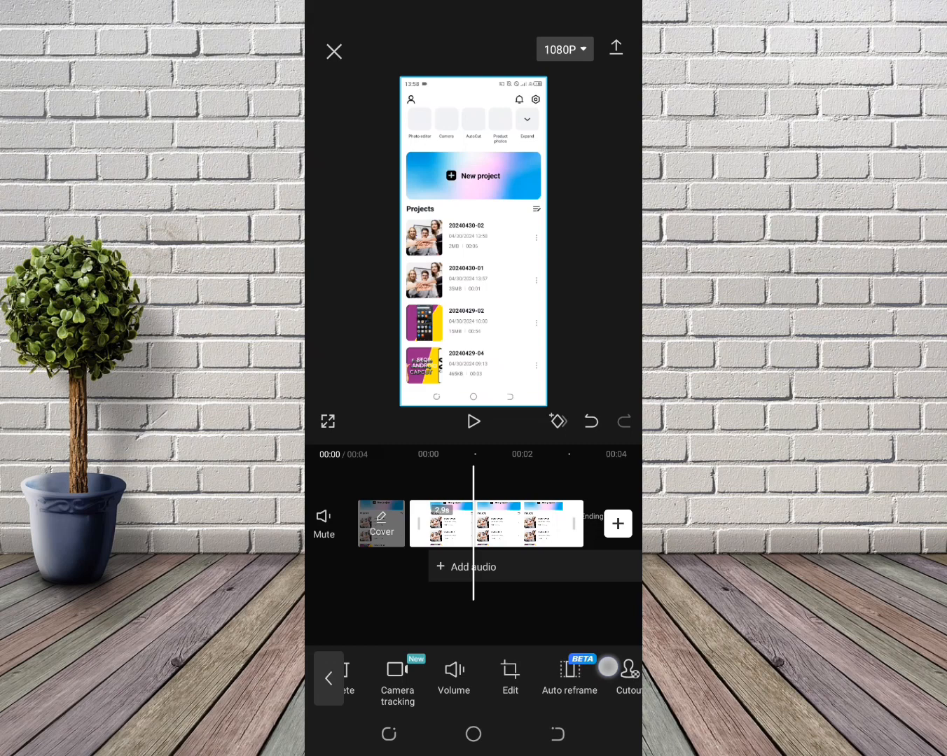
scroll(left, 3)
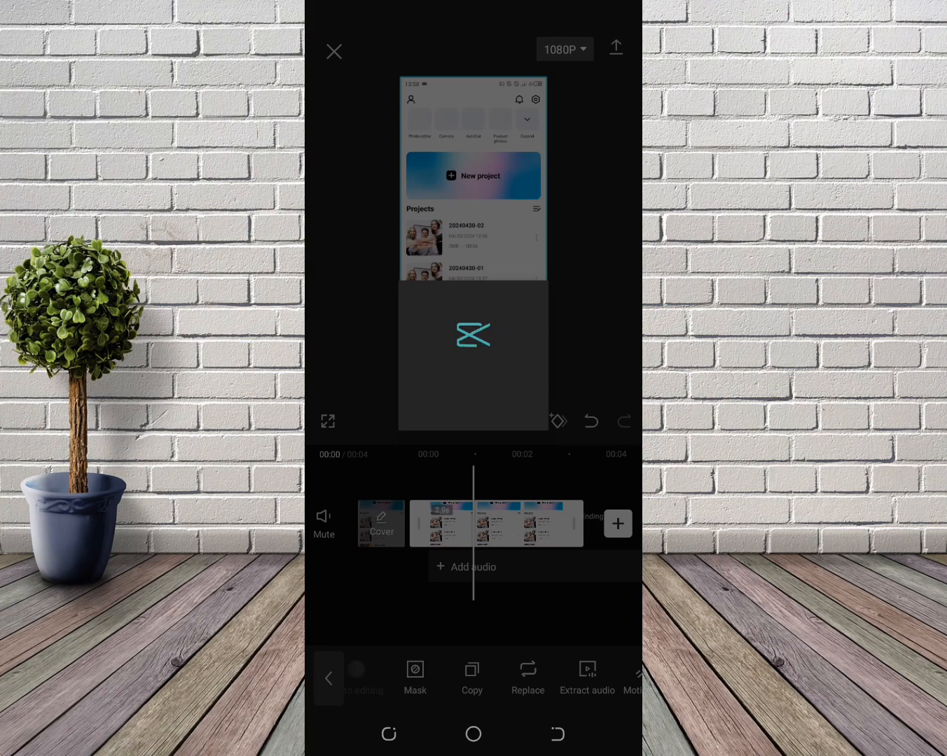
Extract the clip's audio and select the new Extracted audio1 track.
click(586, 675)
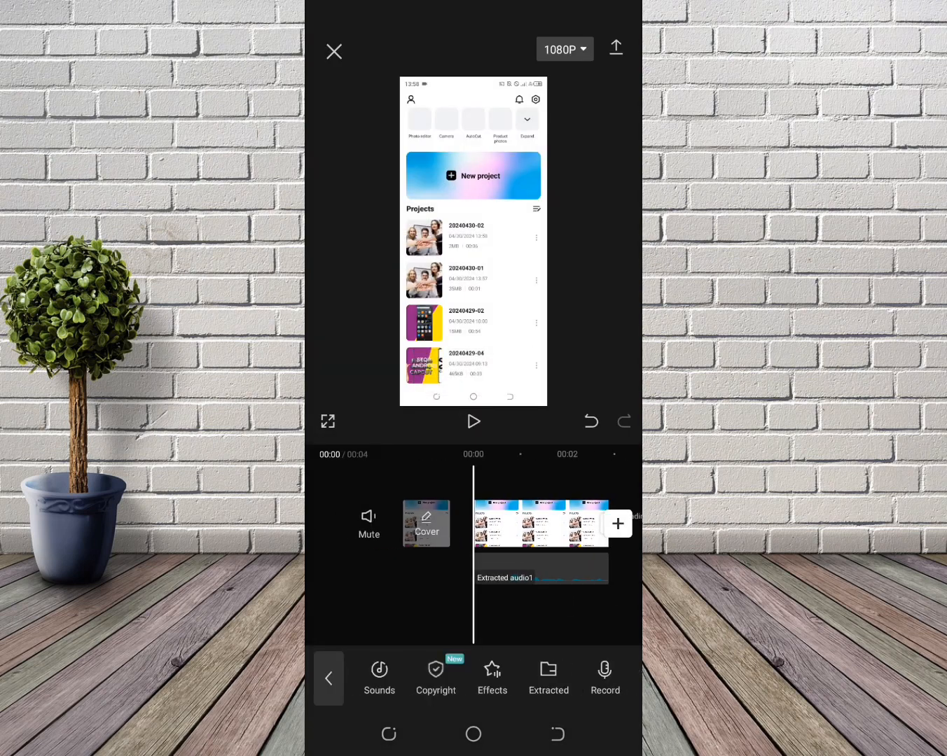
click(542, 569)
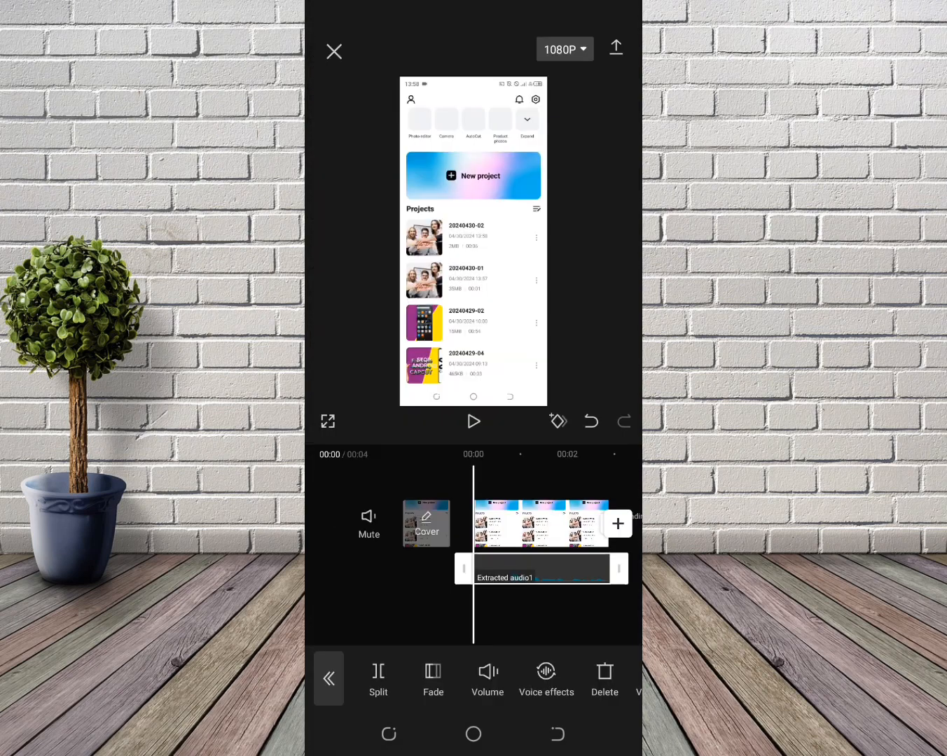
Open the Voice effects panel for the Extracted audio1 track.
click(546, 671)
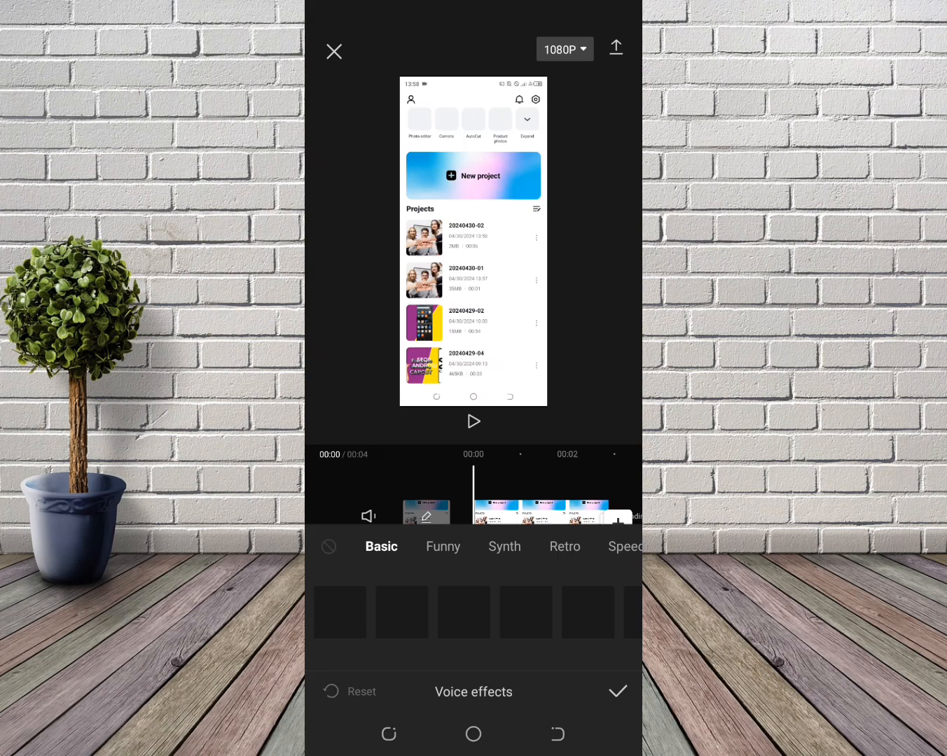
Apply and confirm the Retro Megaphone voice effect, then preview and pause the audio.
scroll(left, 3)
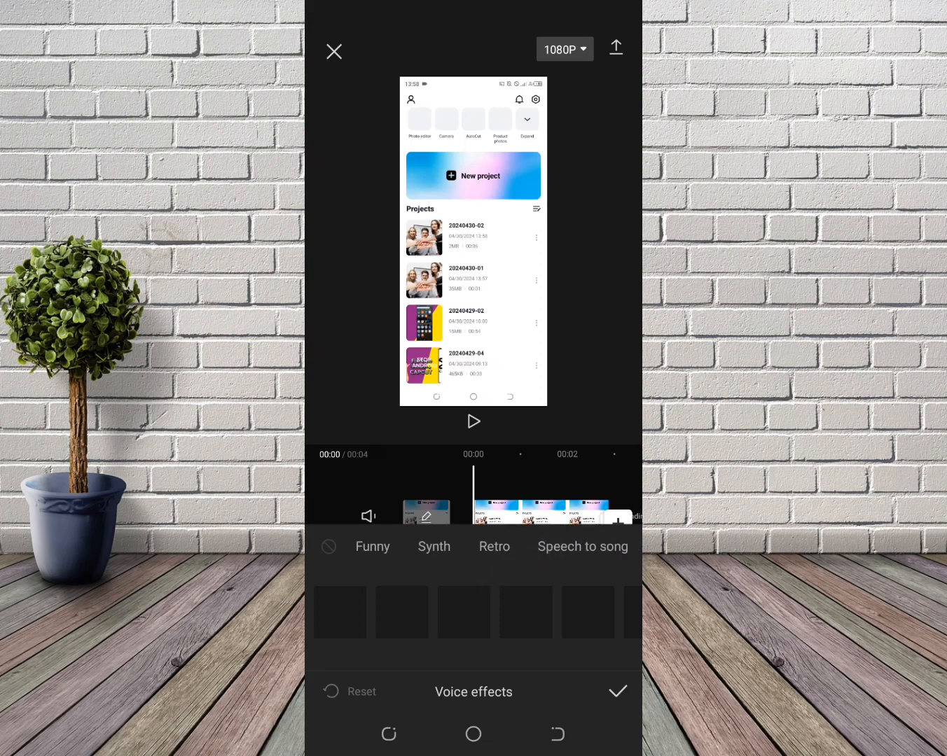
scroll(left, 3)
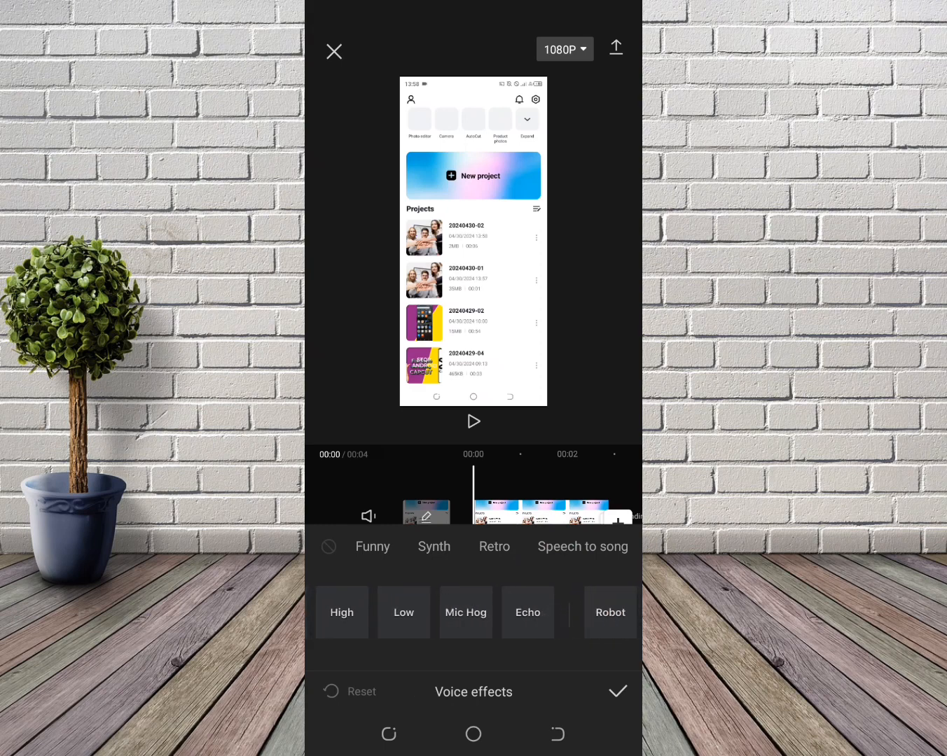
scroll(left, 3)
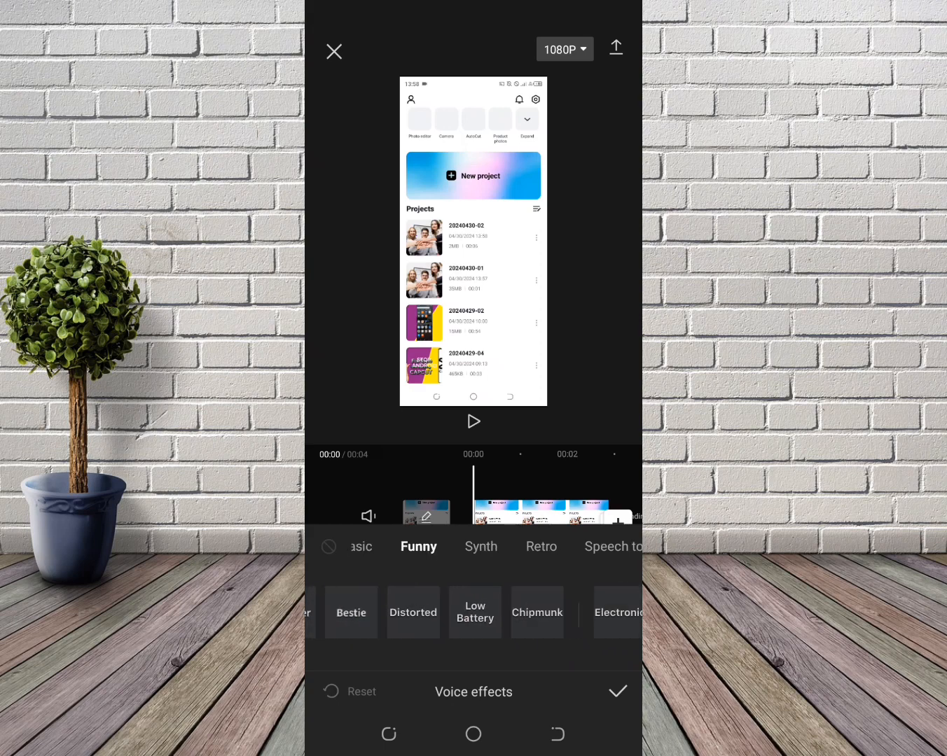
click(481, 546)
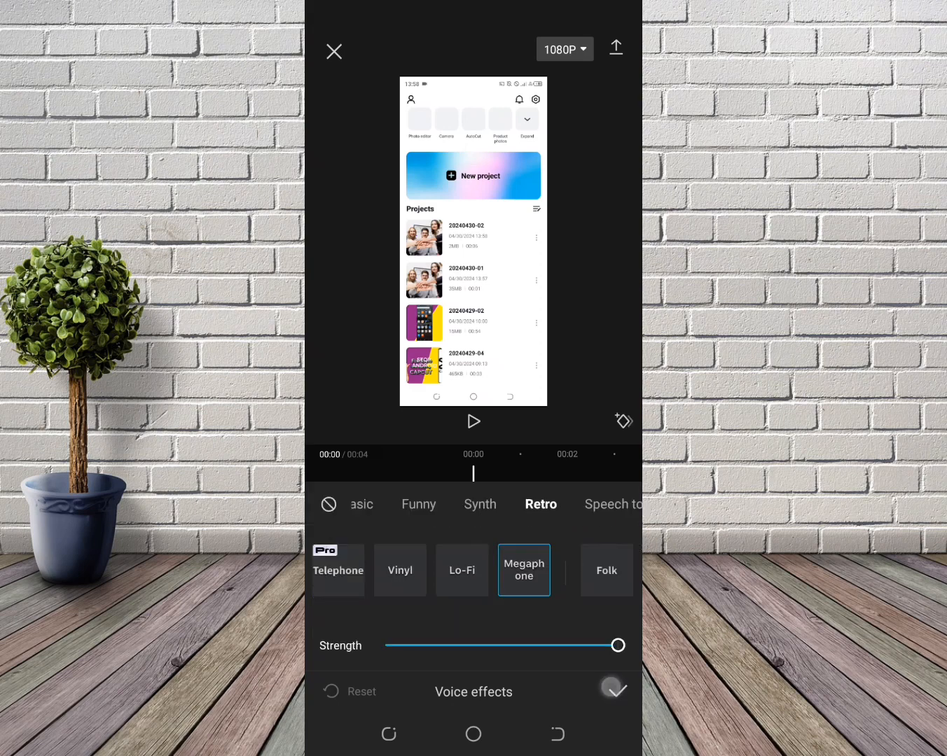
click(616, 690)
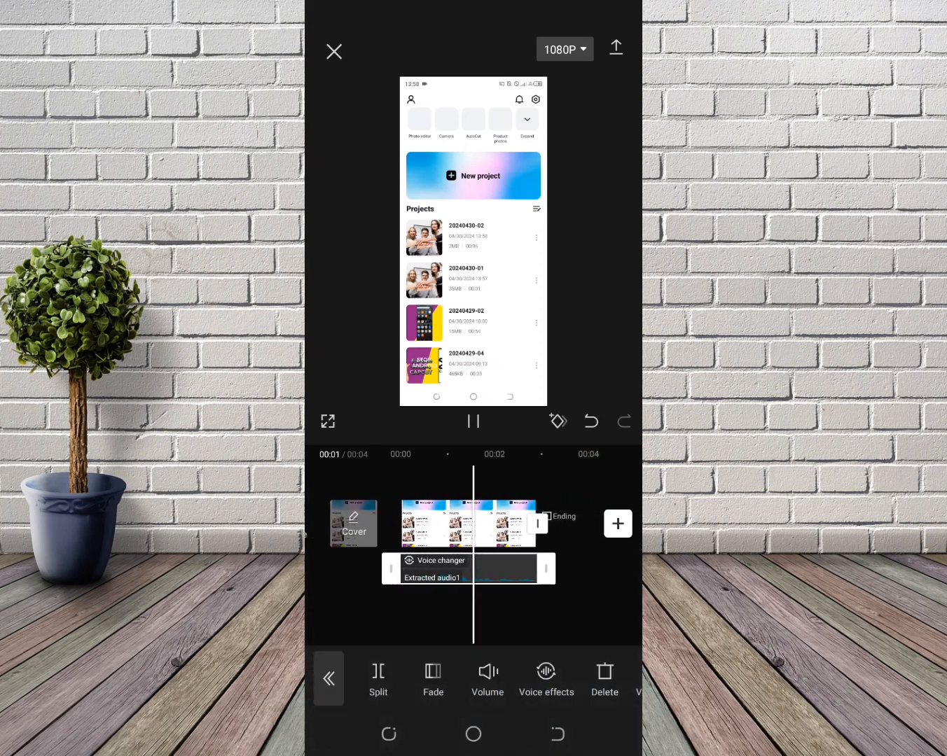
click(473, 422)
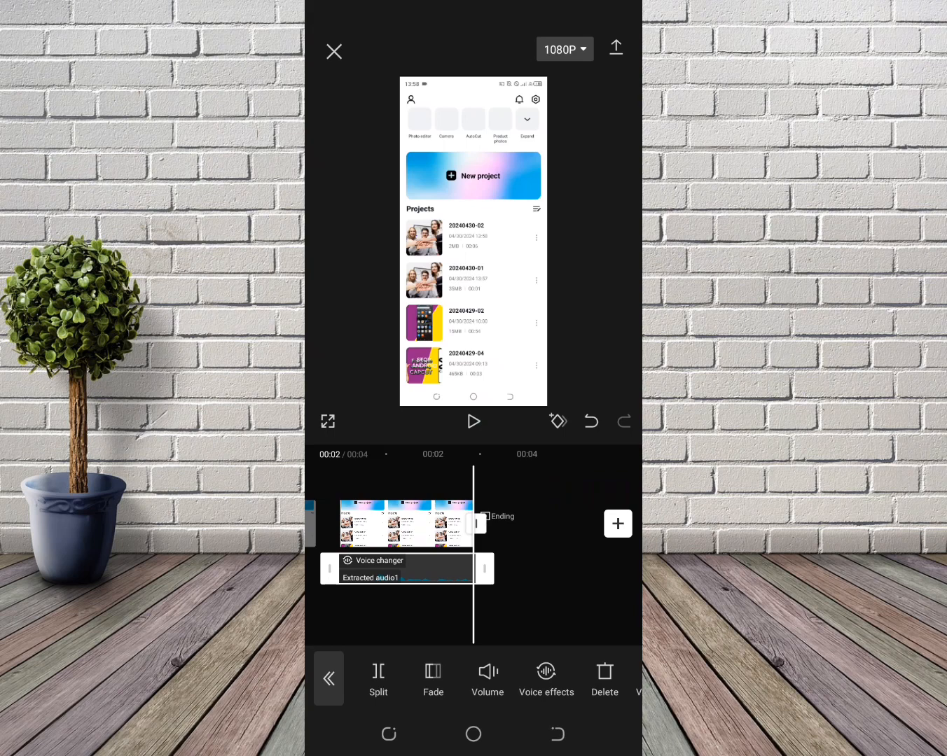